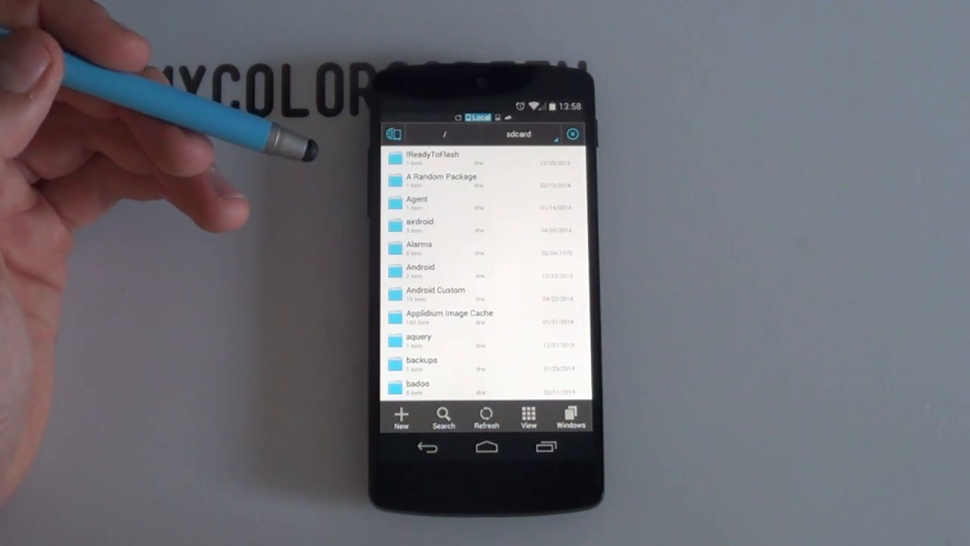
Copy the six Contoured Home .zw files into ZooperWidget/Templates in ES File Explorer.
click(434, 290)
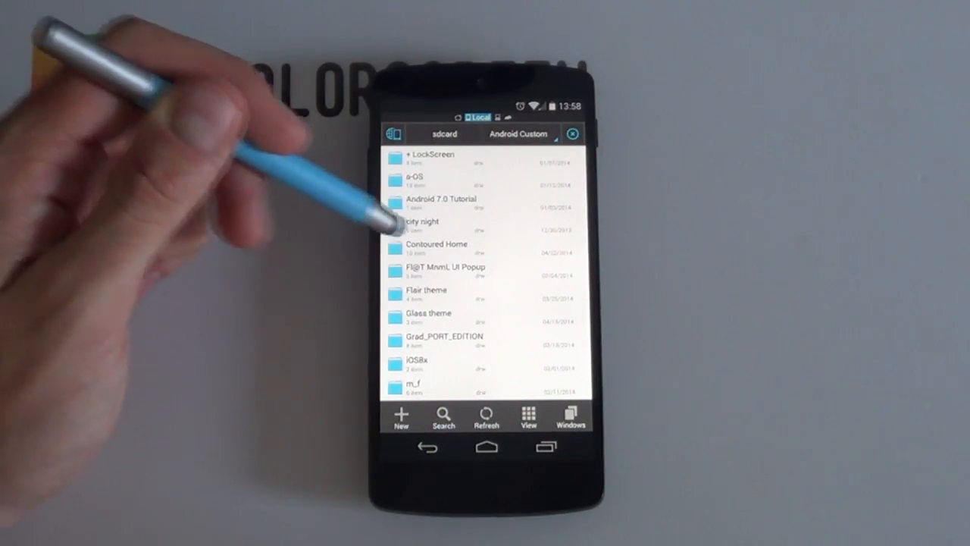
click(436, 244)
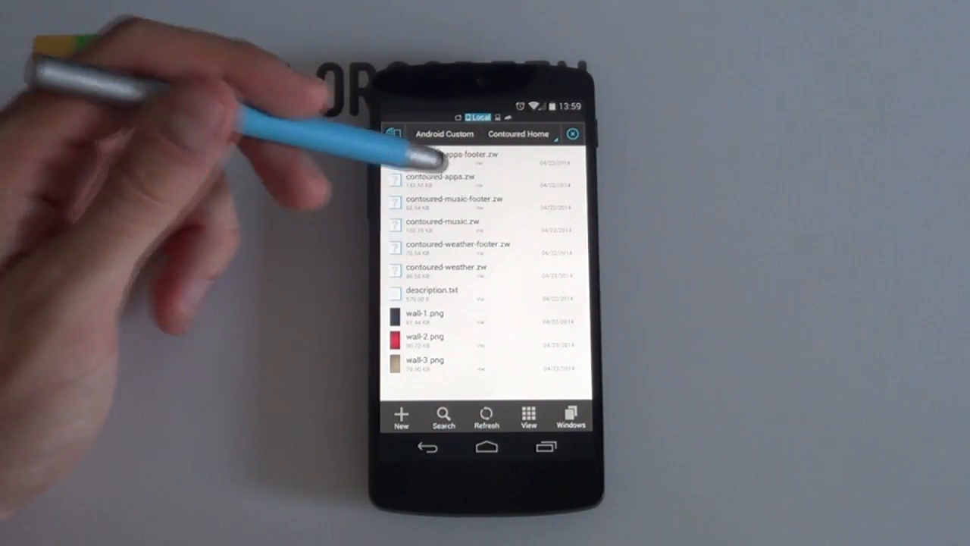
click(478, 155)
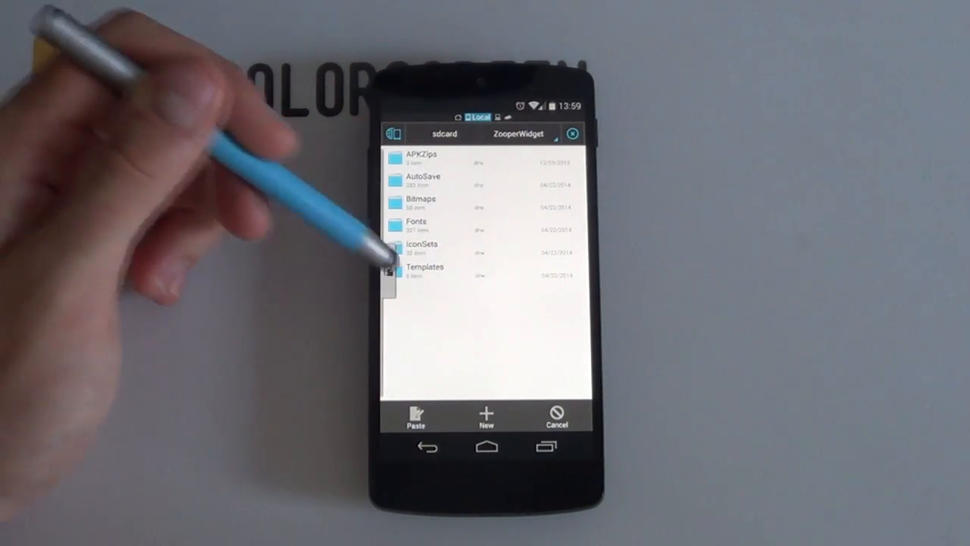
click(425, 270)
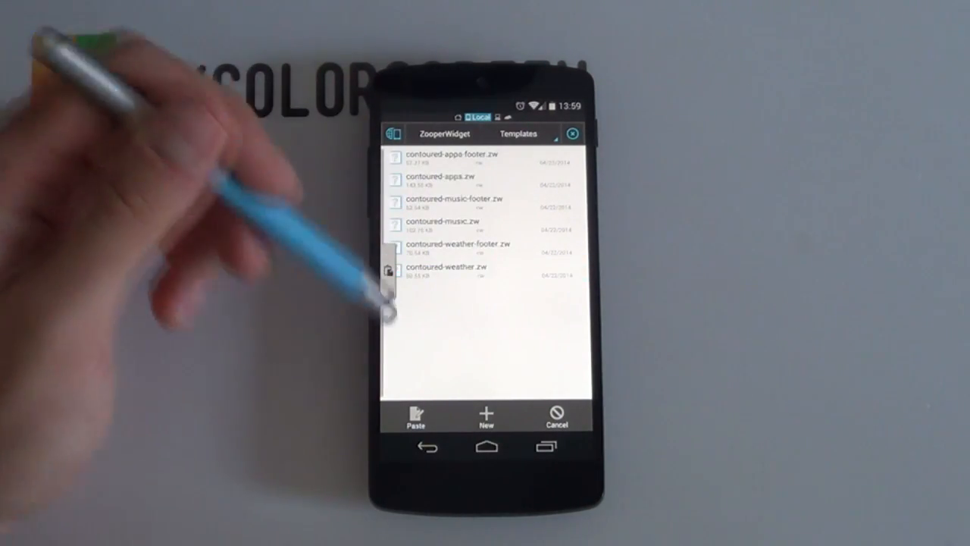
click(415, 416)
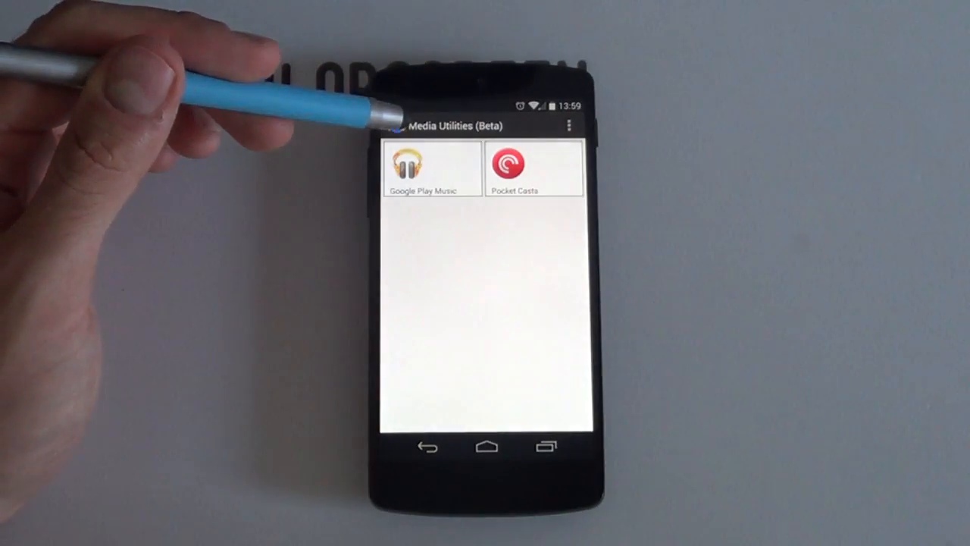
Launch Media Utilities (Beta) to reach its Apps intro screen.
click(573, 125)
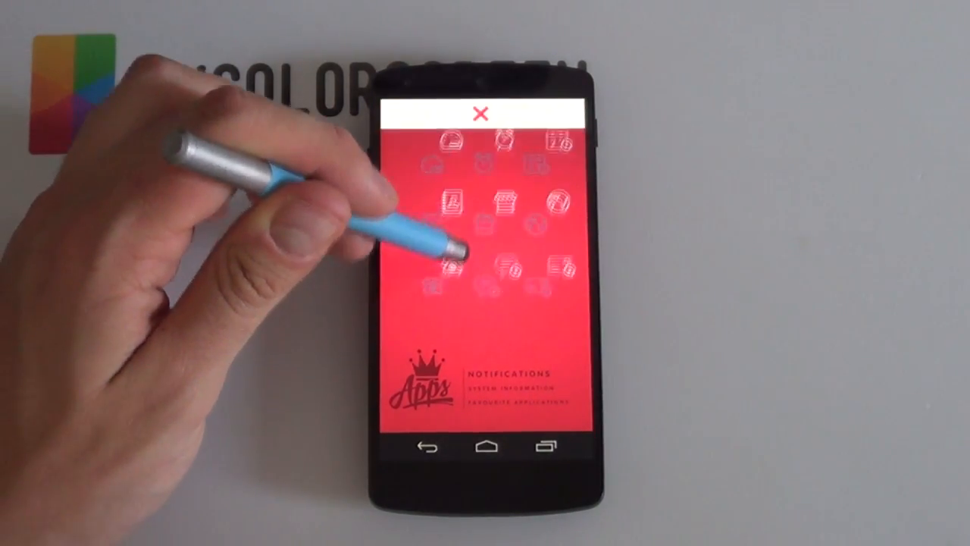
Pick up an item on the red Apps home screen to remove it.
click(476, 115)
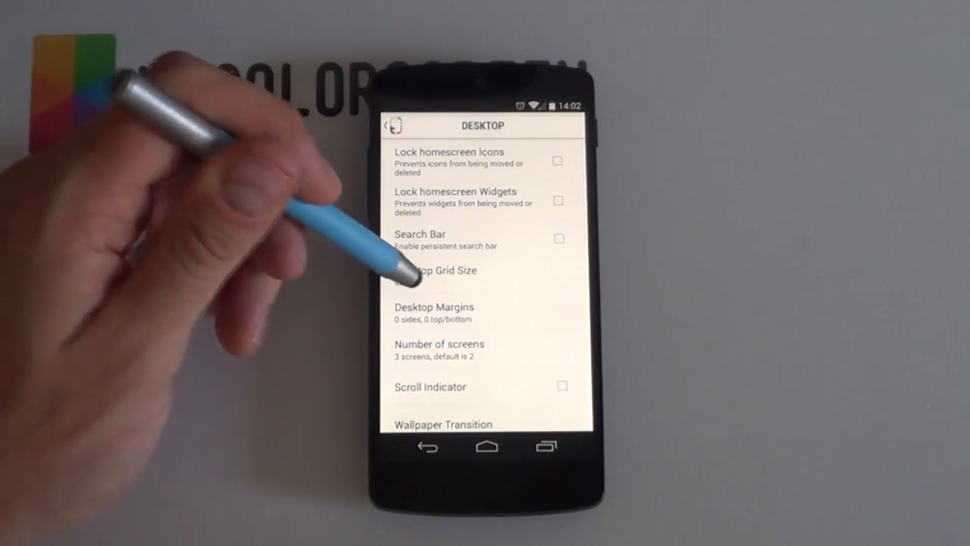
Open the desktop grid size setting in Themer's Desktop settings.
click(436, 271)
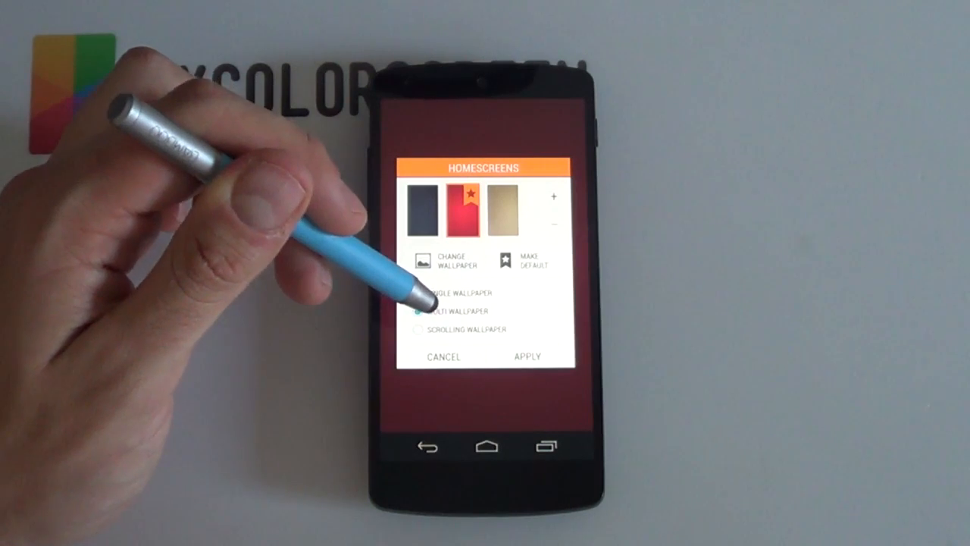
Select the Multi Wallpaper option in the Homescreens dialog.
click(418, 310)
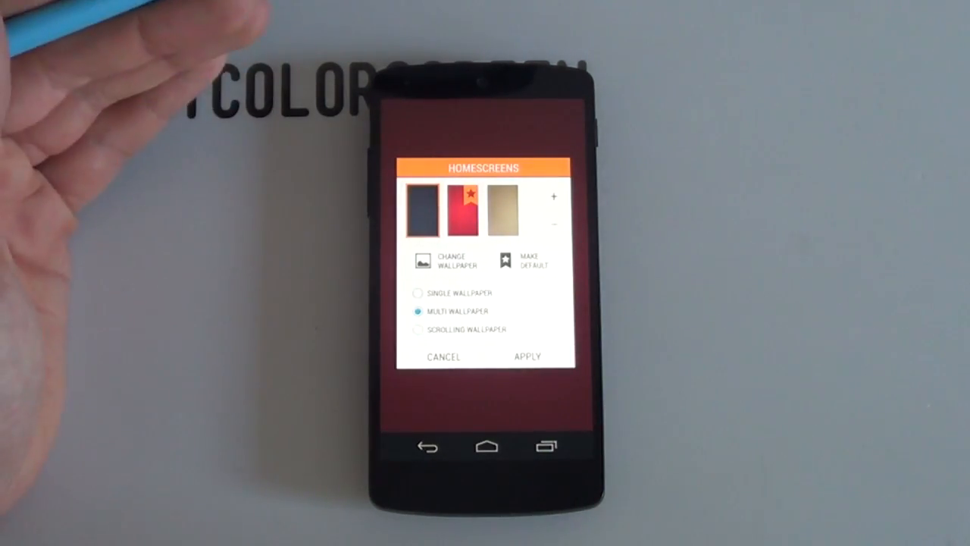
mouse_move(151, 114)
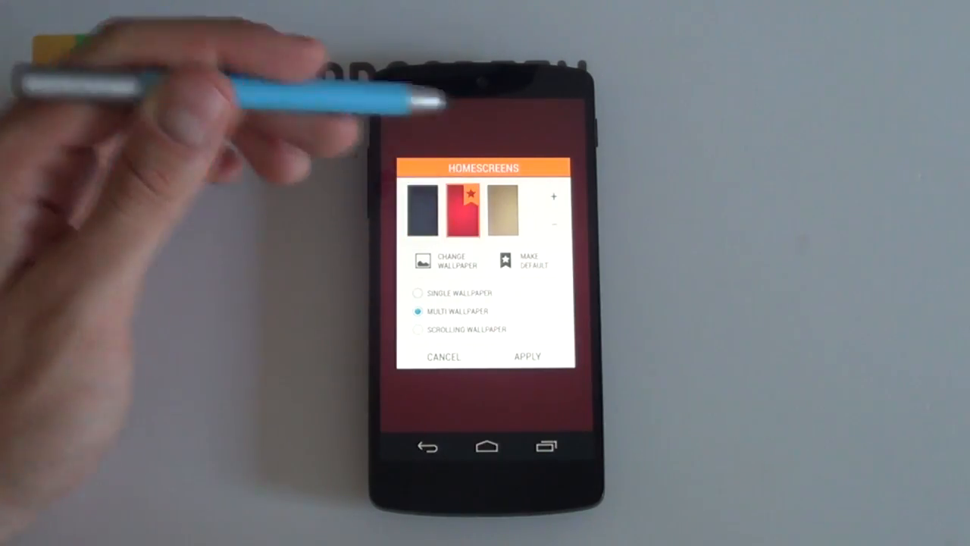
Set the red image from Recent as this screen's wallpaper.
click(451, 261)
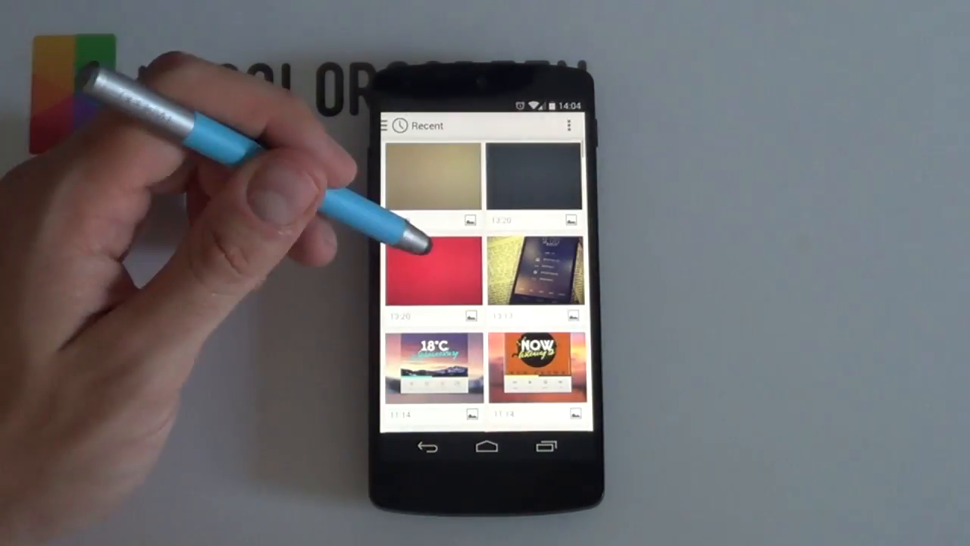
click(433, 269)
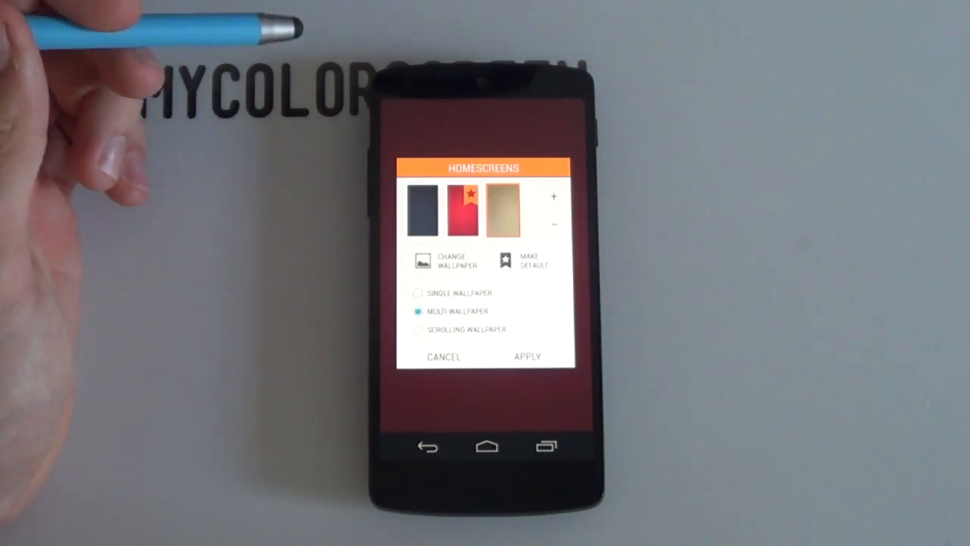
mouse_move(227, 91)
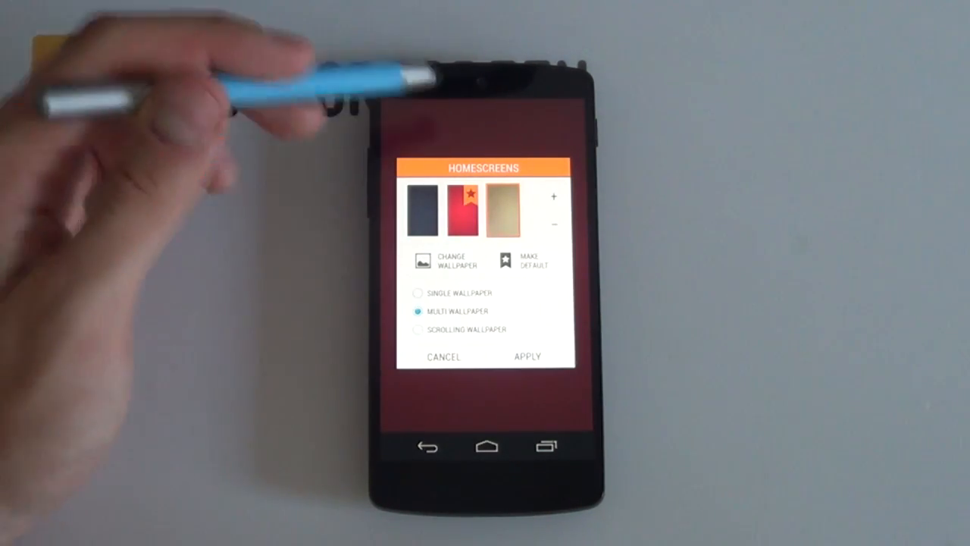